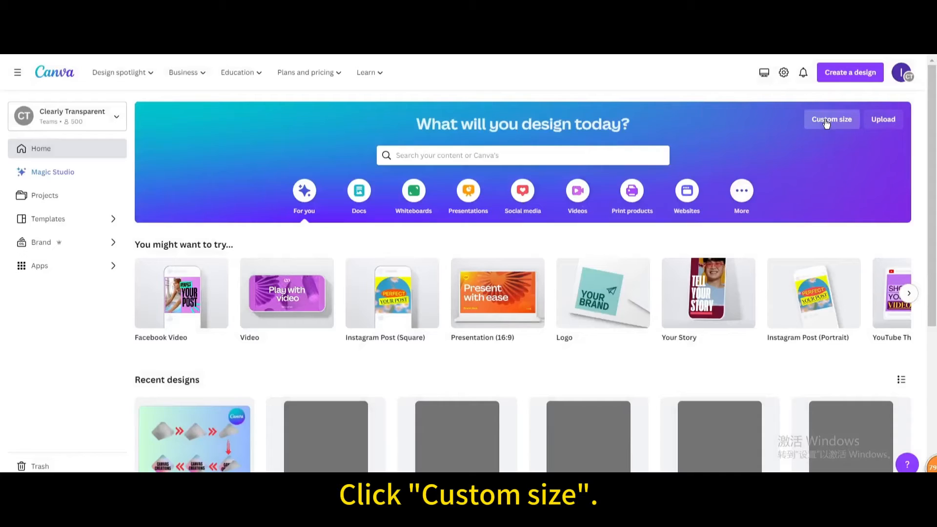
- Create a new custom-size Canva design of 1080 × 720 px
click(830, 119)
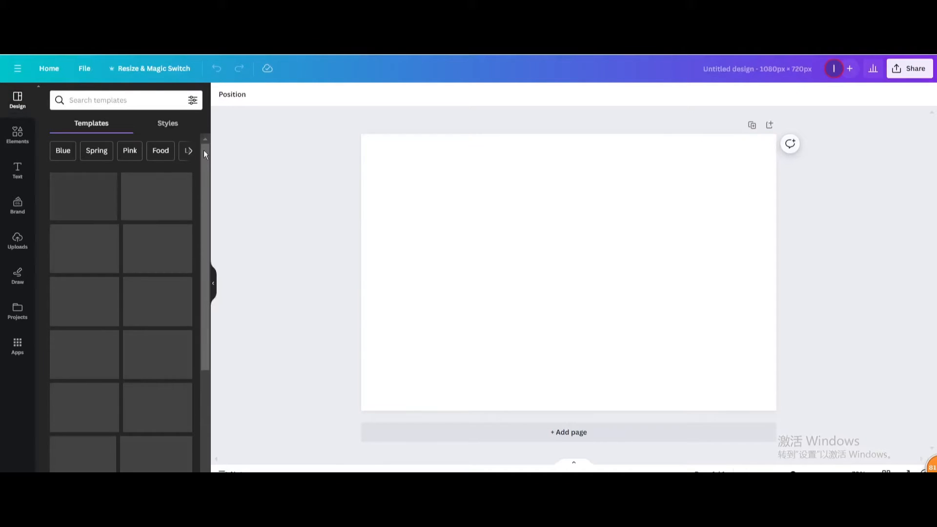
- Add the recent hiking photo, enlarge it to full page height, and centre it horizontally
click(17, 134)
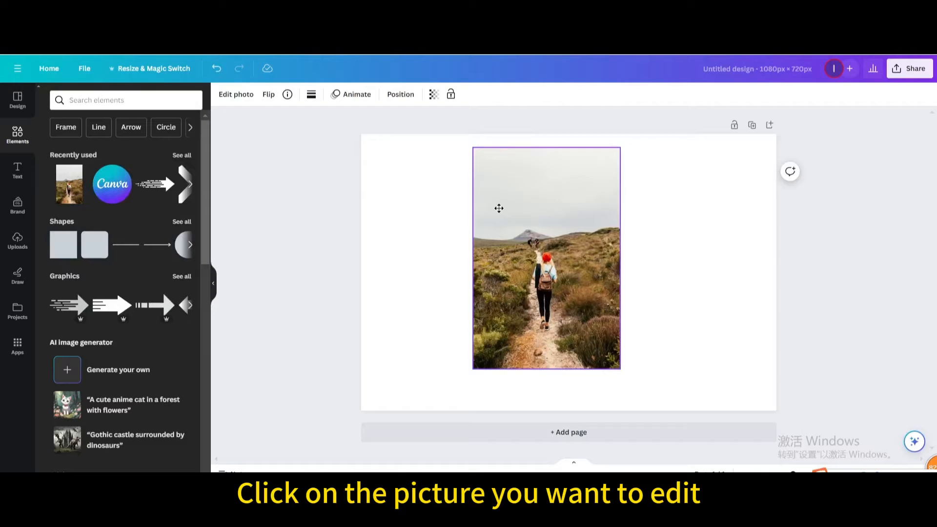
click(545, 257)
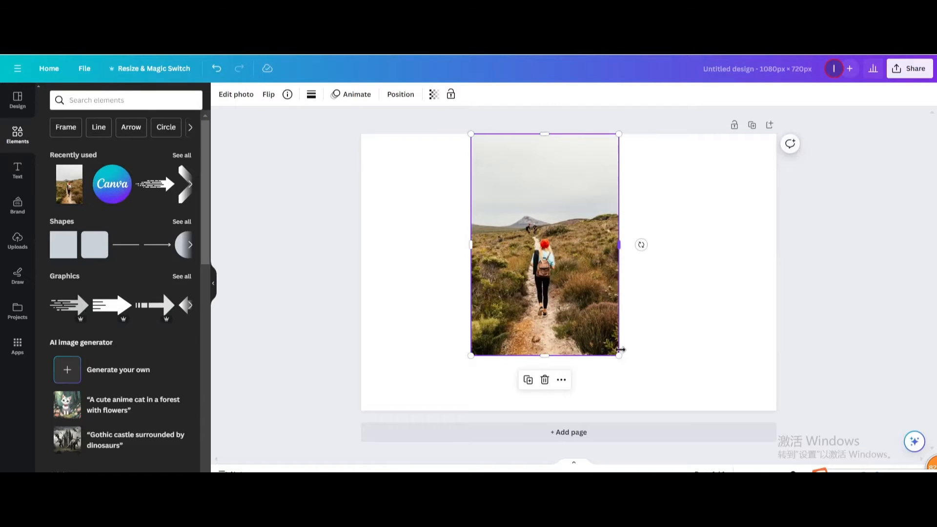
drag(543, 245, 562, 272)
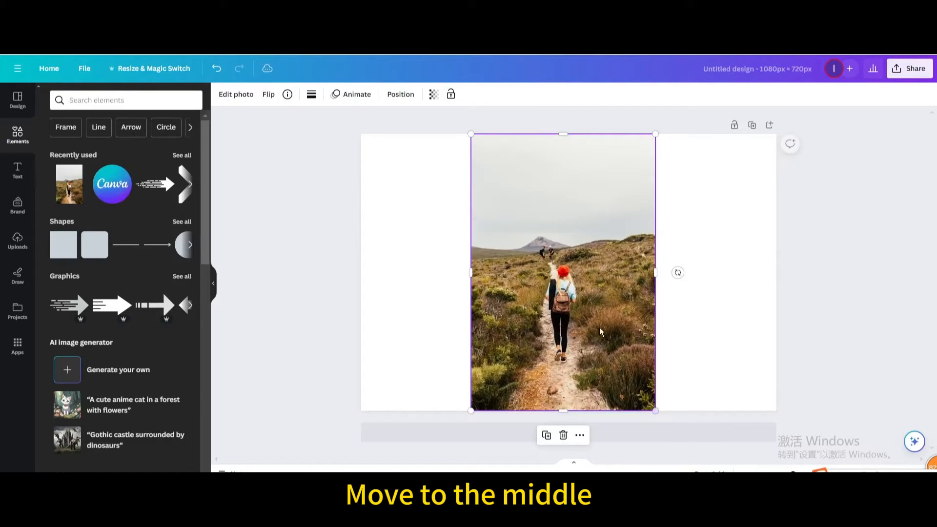
drag(562, 271, 569, 272)
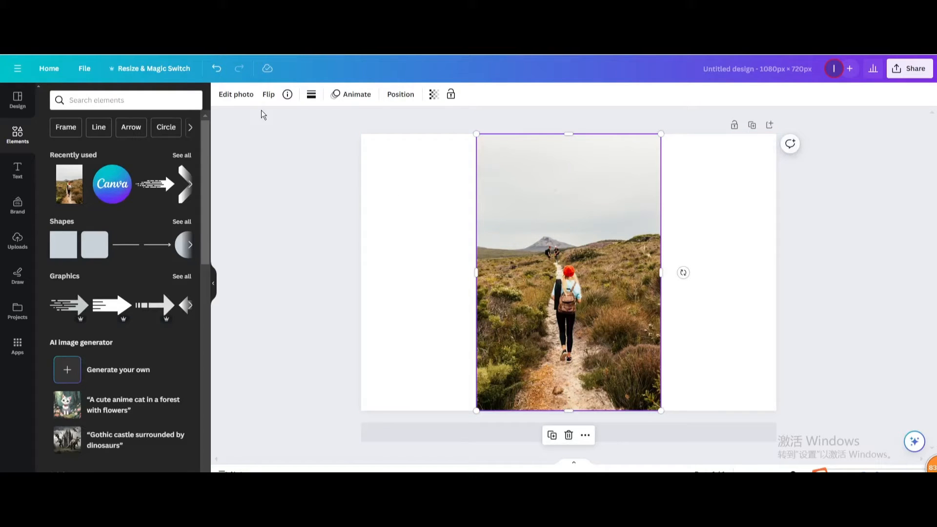
- Set the photo's crop mode to Expand with the Whole Page size
click(235, 94)
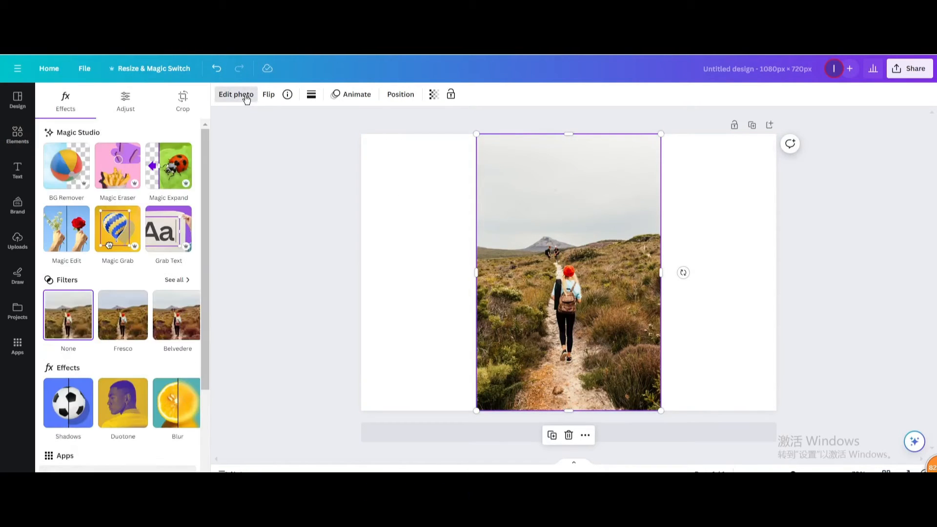
click(183, 99)
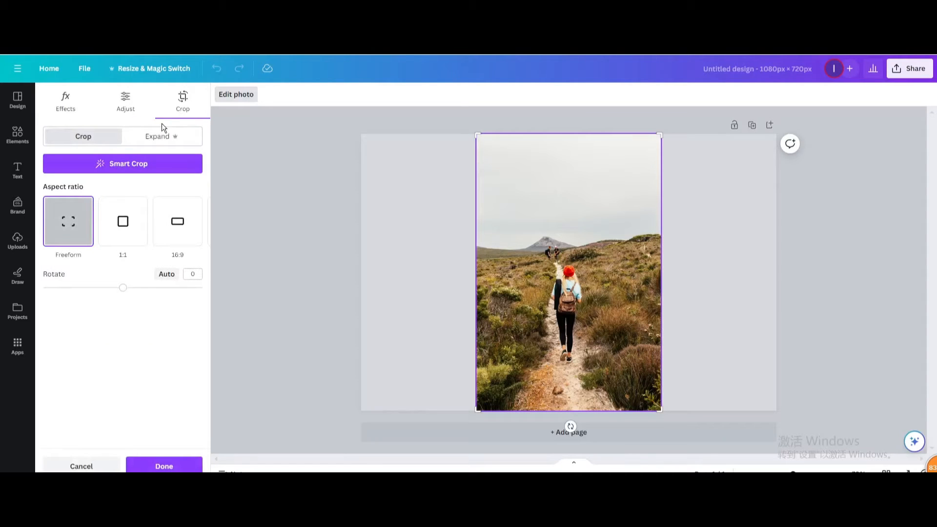
click(157, 135)
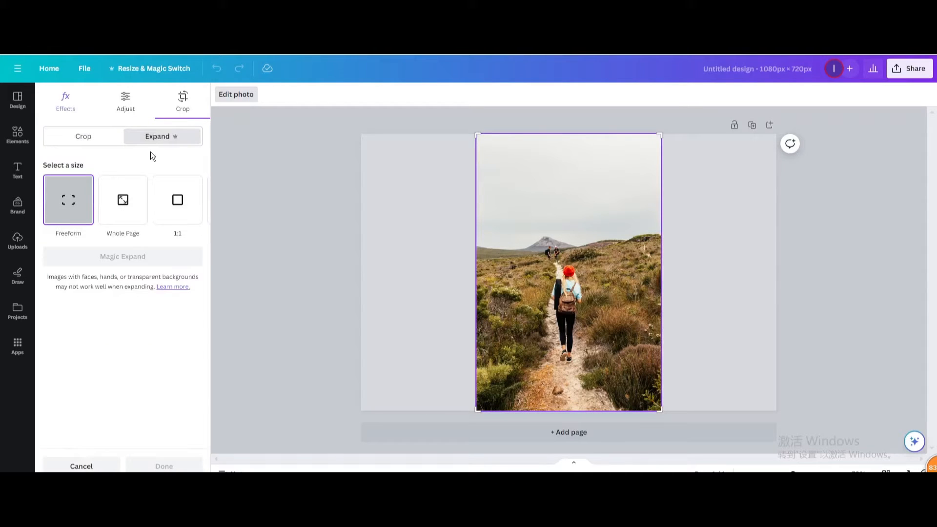
click(123, 199)
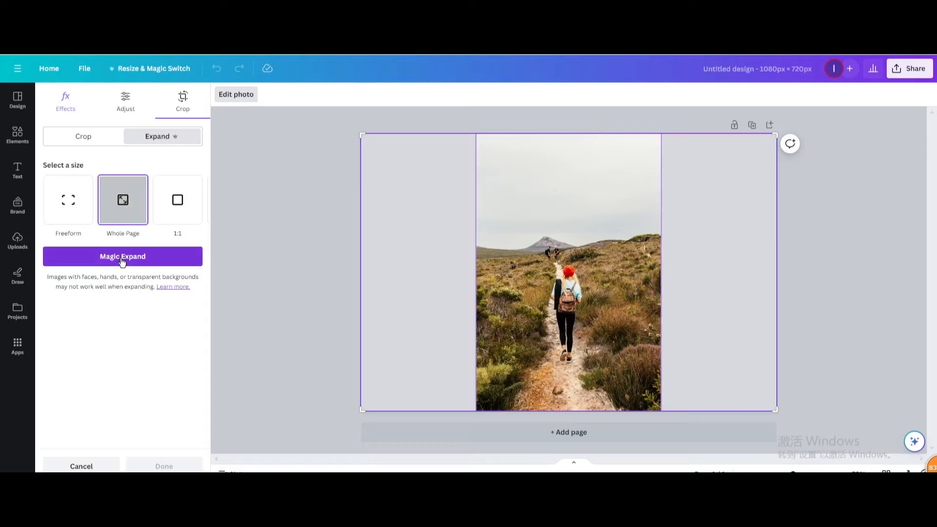
- Run Magic Expand to generate whole-page landscape versions of the hiker photo
click(121, 255)
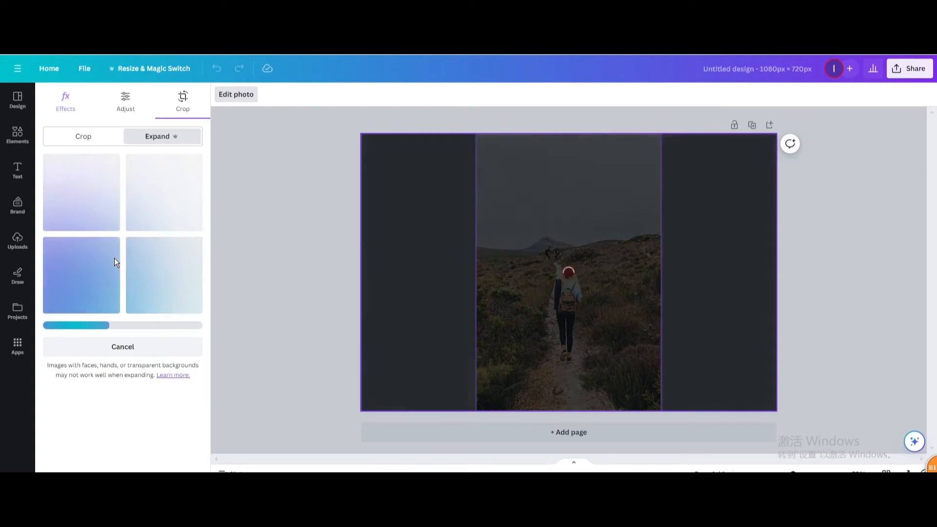
click(80, 194)
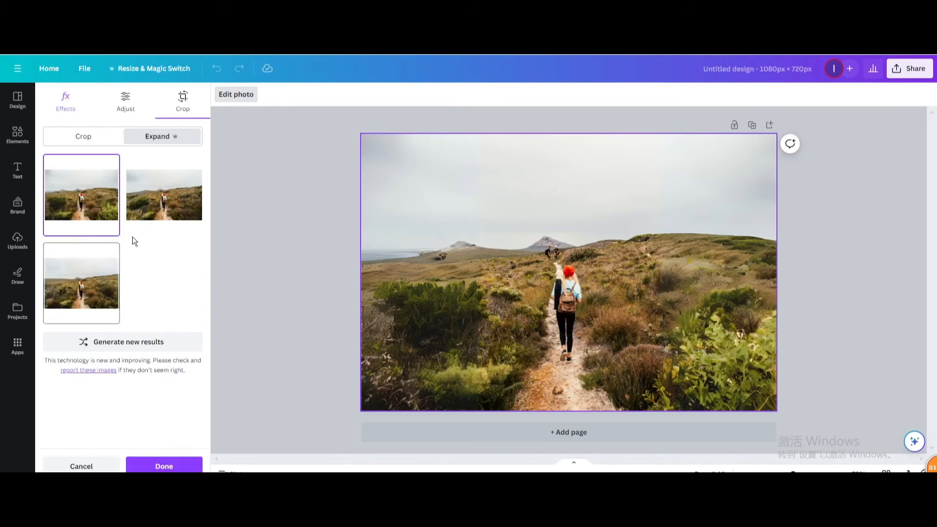
- Apply the first expanded version, then open Share > Download settings
click(164, 194)
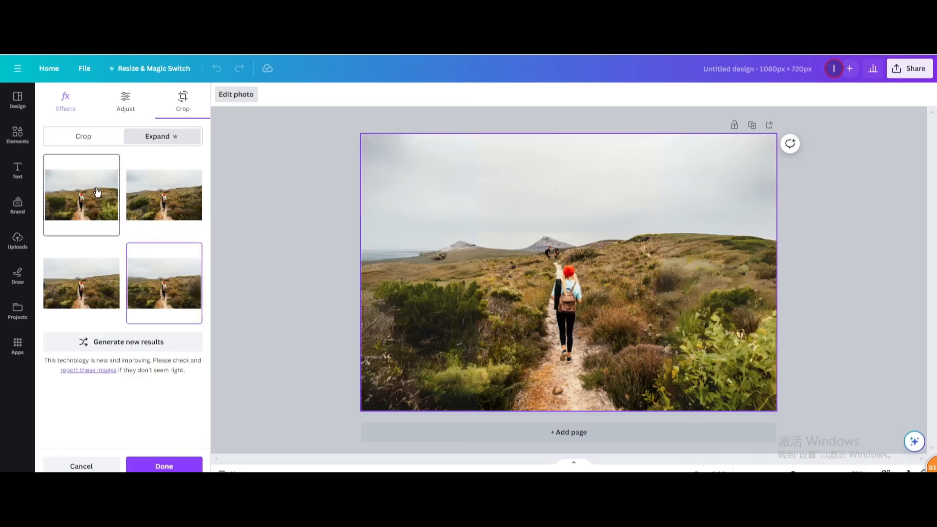
click(81, 194)
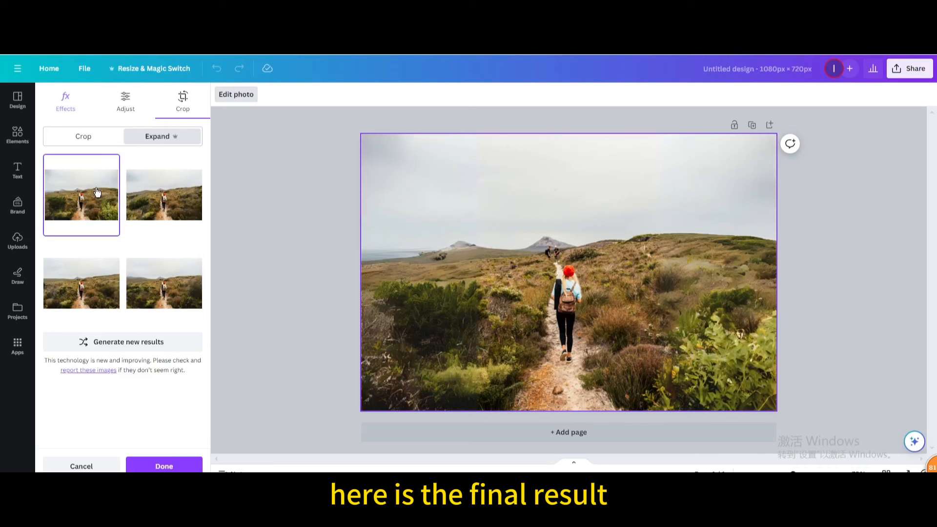
click(908, 68)
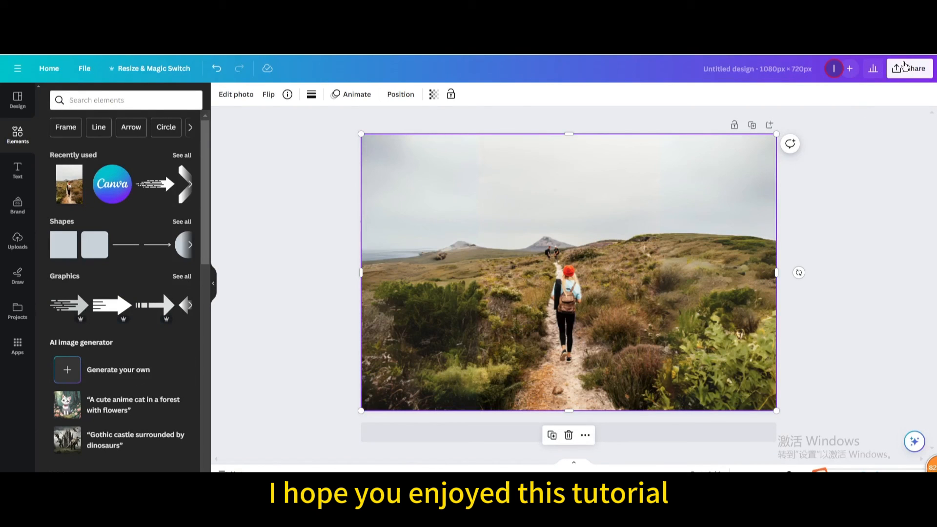
click(909, 68)
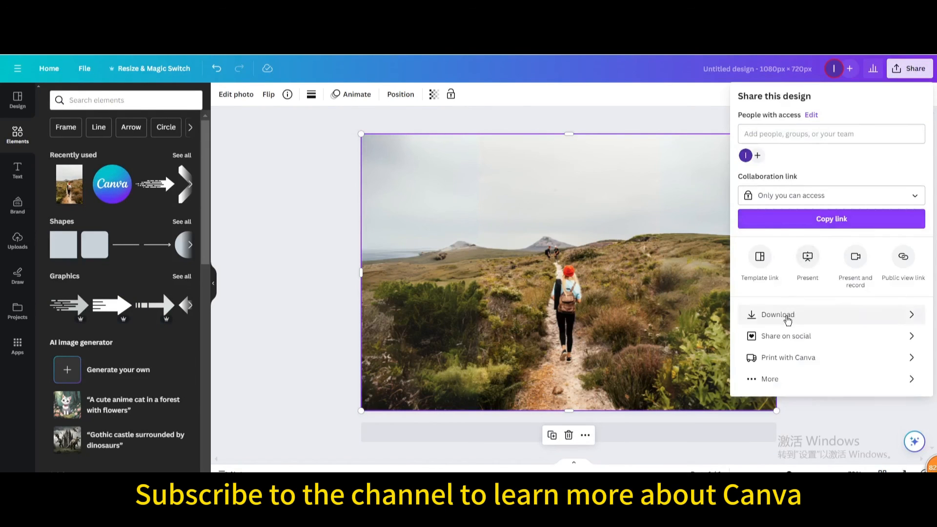
click(776, 314)
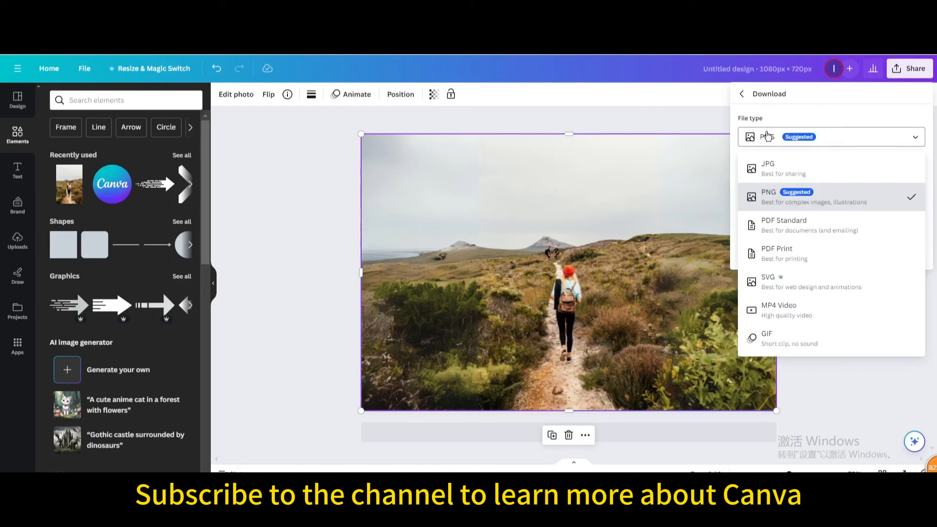